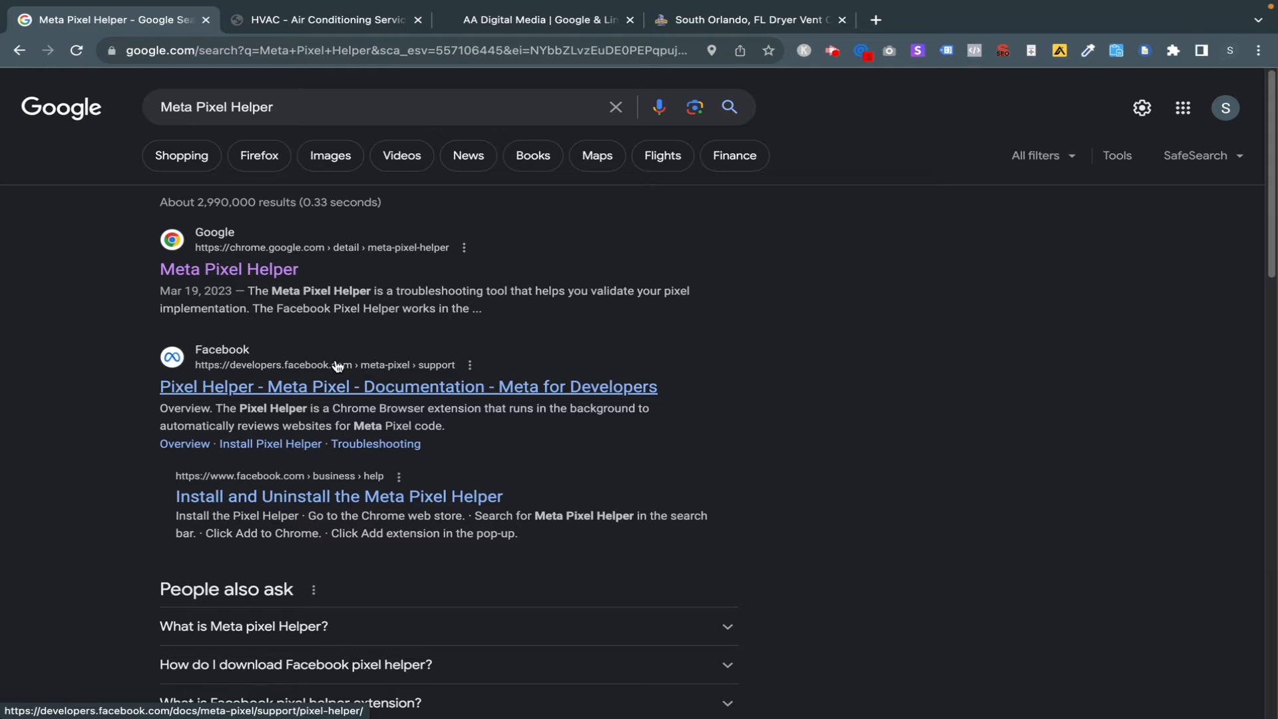
- Reach the Meta Pixel Helper Web Store listing from the search results, showing it already added
{"action": "scroll", "scroll_direction": "down", "scroll_amount": 3}
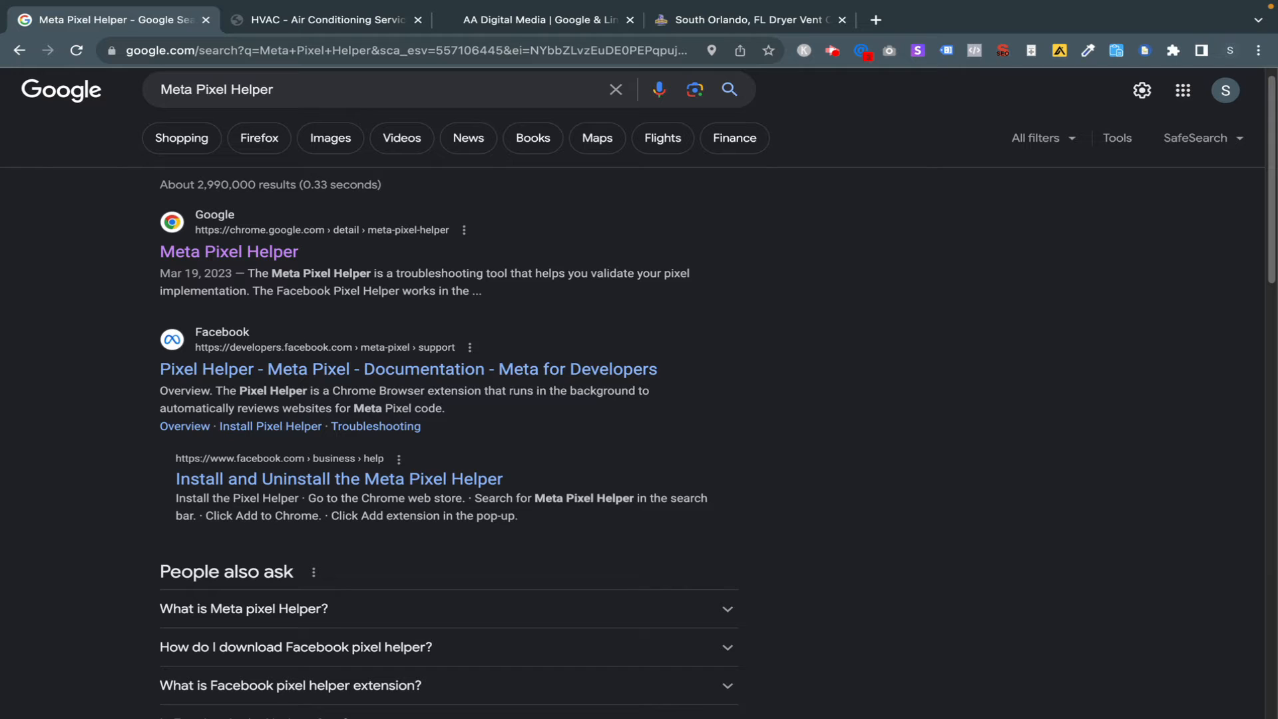
{"action": "mouse_move", "coordinate": [350, 371]}
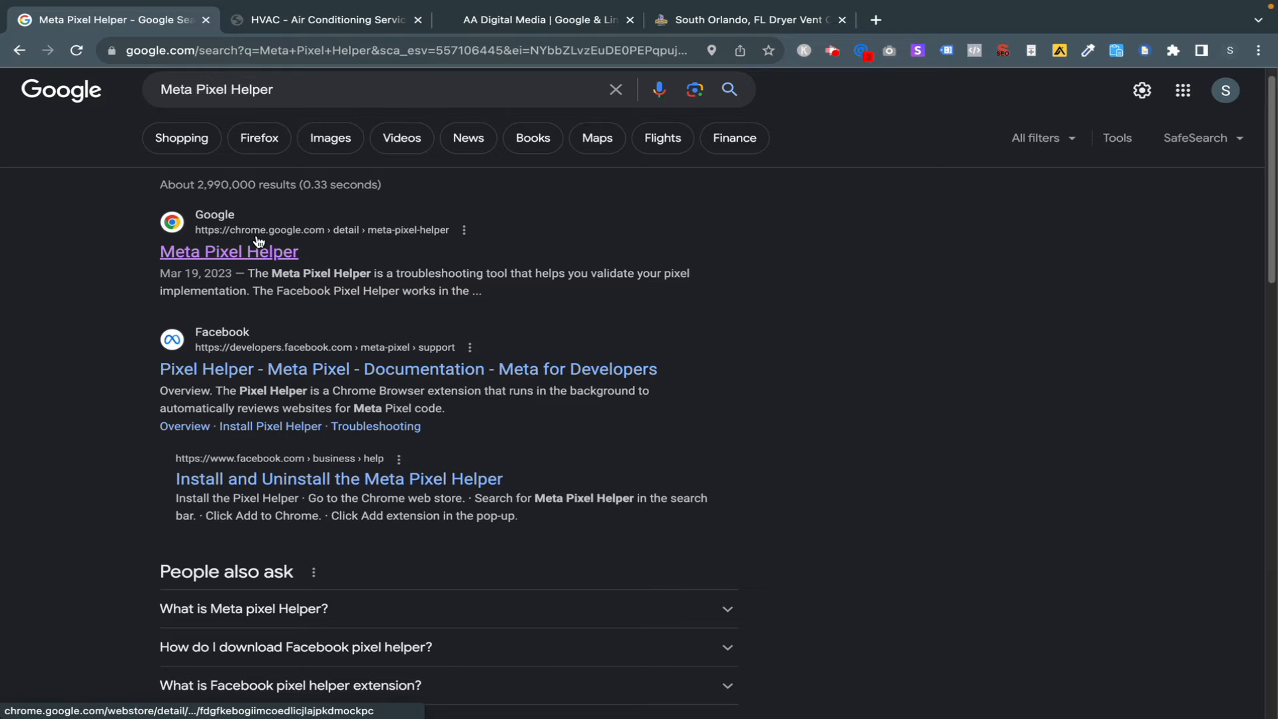
{"action": "left_click", "coordinate": [227, 252]}
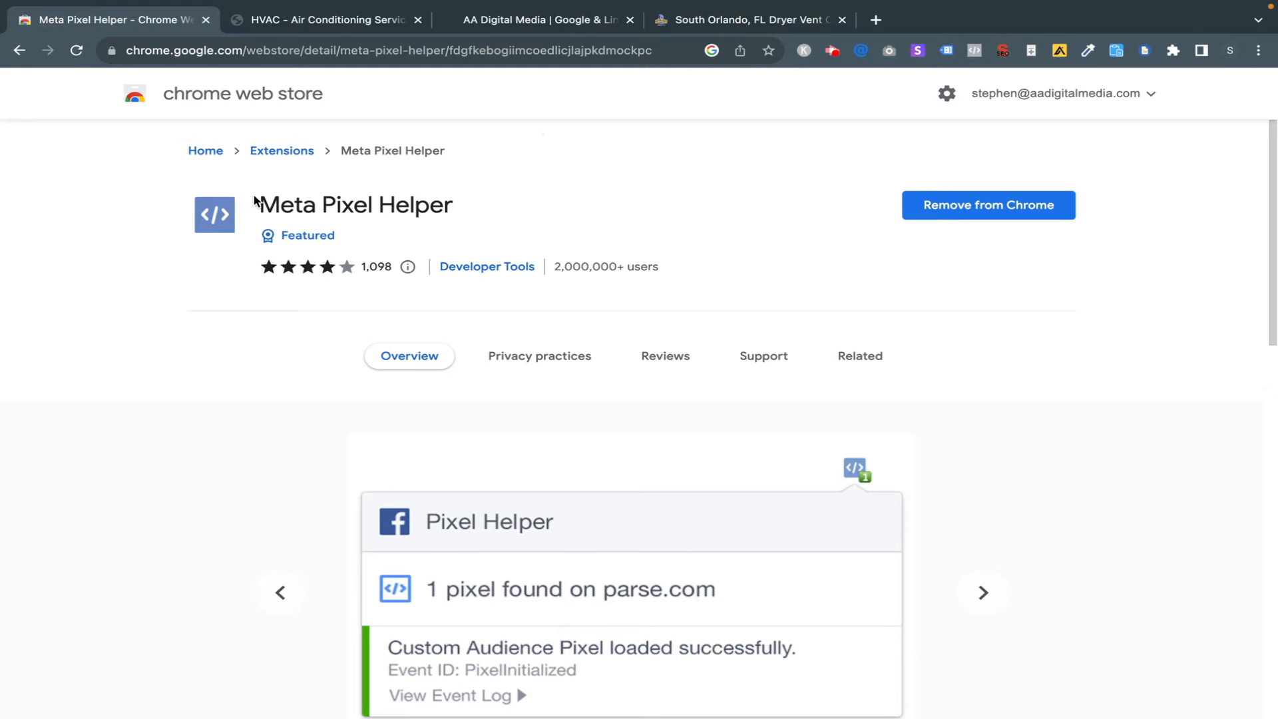
{"action": "mouse_move", "coordinate": [656, 210]}
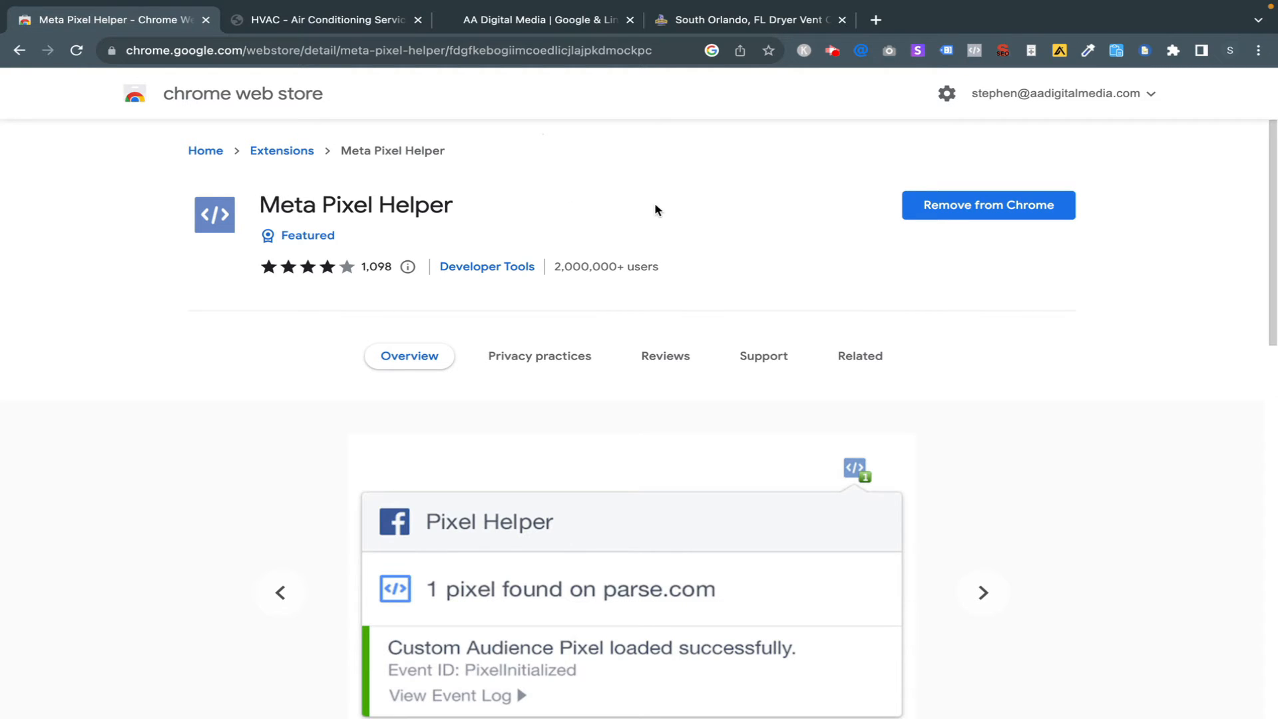
{"action": "mouse_move", "coordinate": [964, 218]}
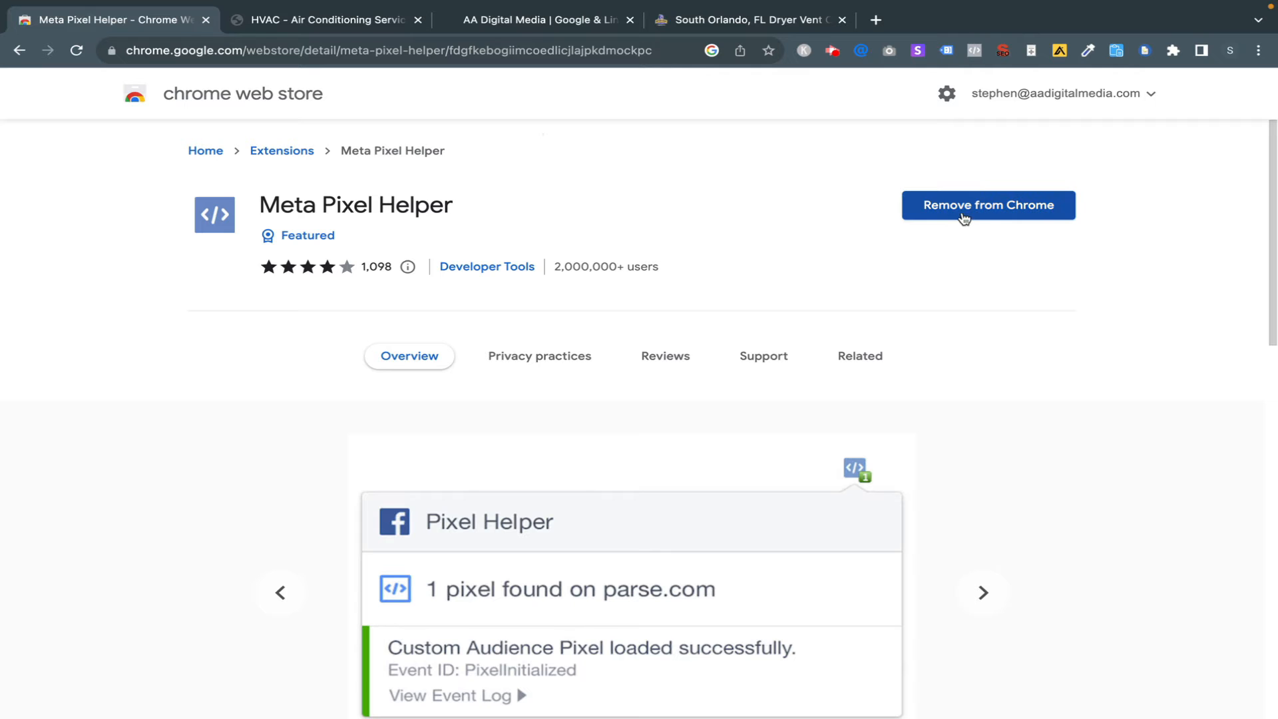
{"action": "mouse_move", "coordinate": [1174, 50]}
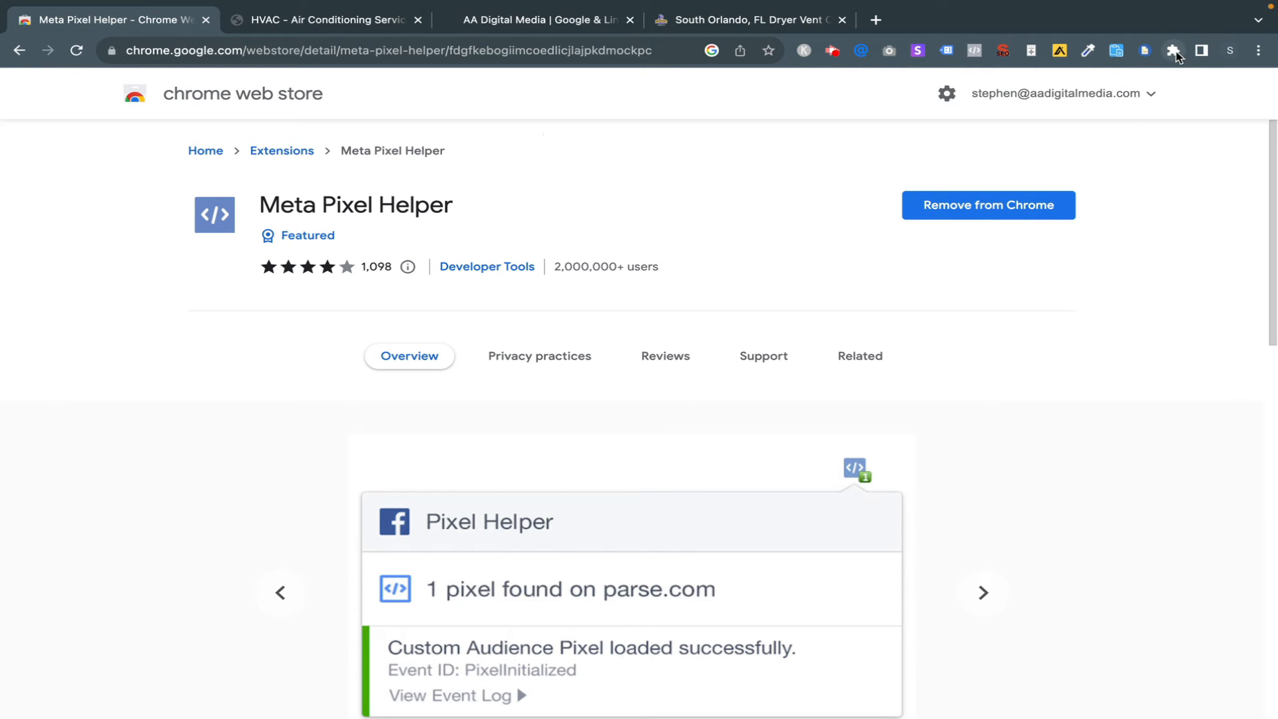
{"action": "left_click", "coordinate": [1175, 51]}
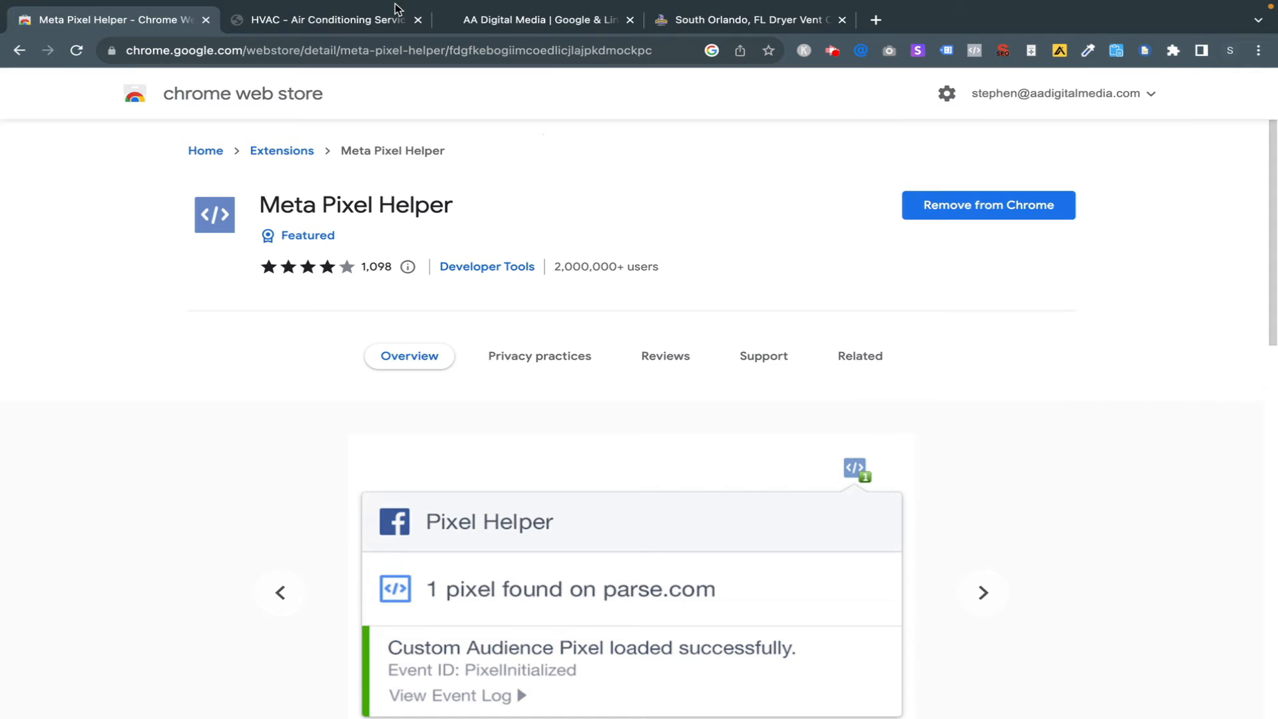
- Confirm in the Extensions list that Meta Pixel Helper is pinned to the toolbar
{"action": "left_click", "coordinate": [1173, 51]}
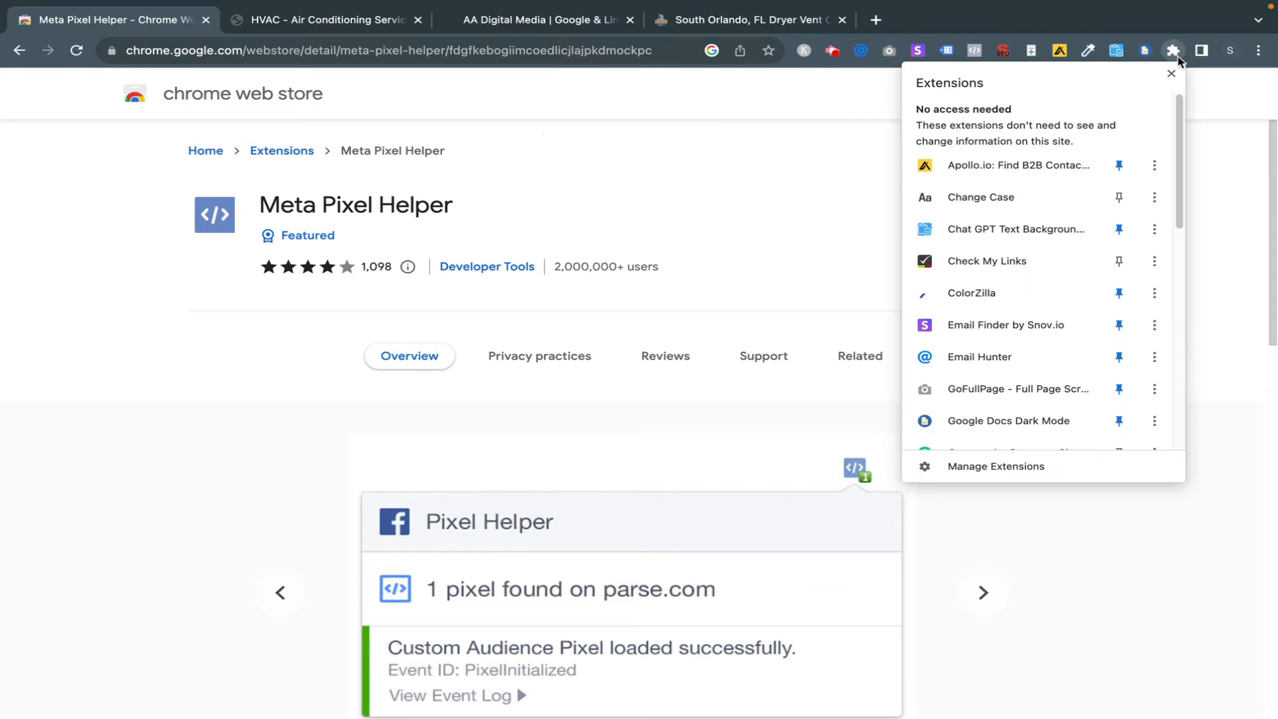
{"action": "scroll", "scroll_direction": "down", "scroll_amount": 3}
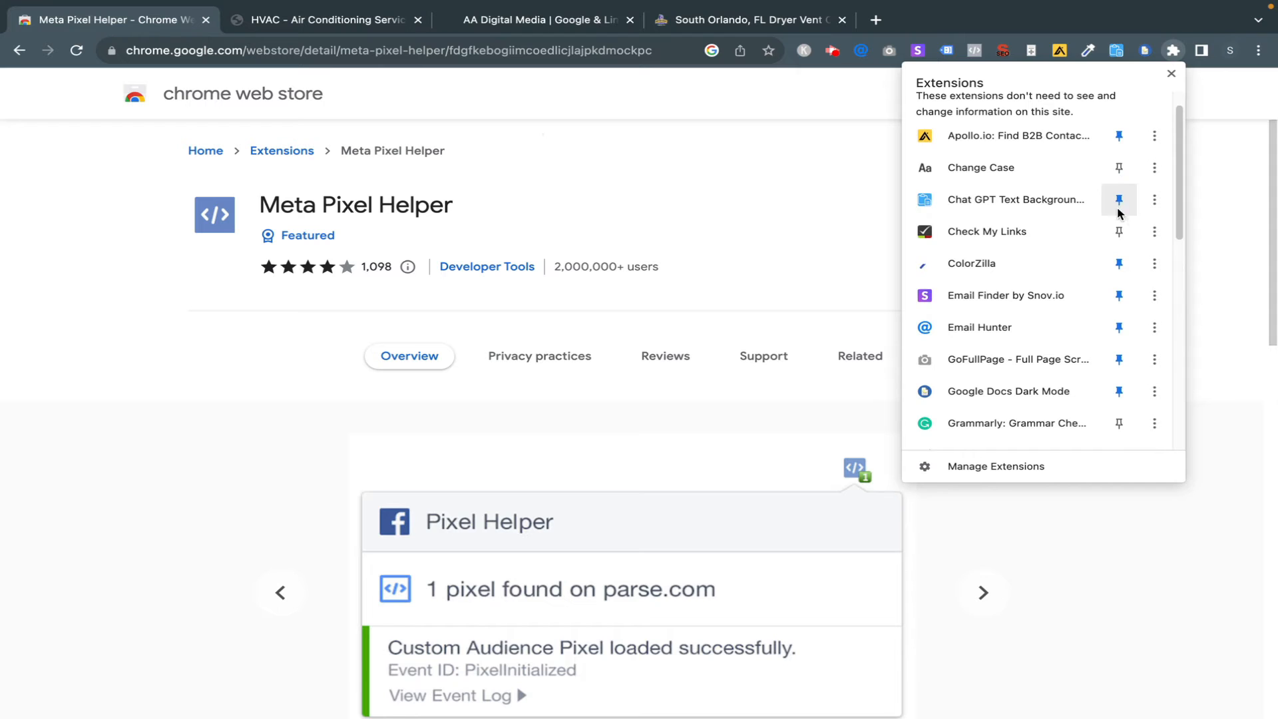
{"action": "scroll", "scroll_direction": "down", "scroll_amount": 3}
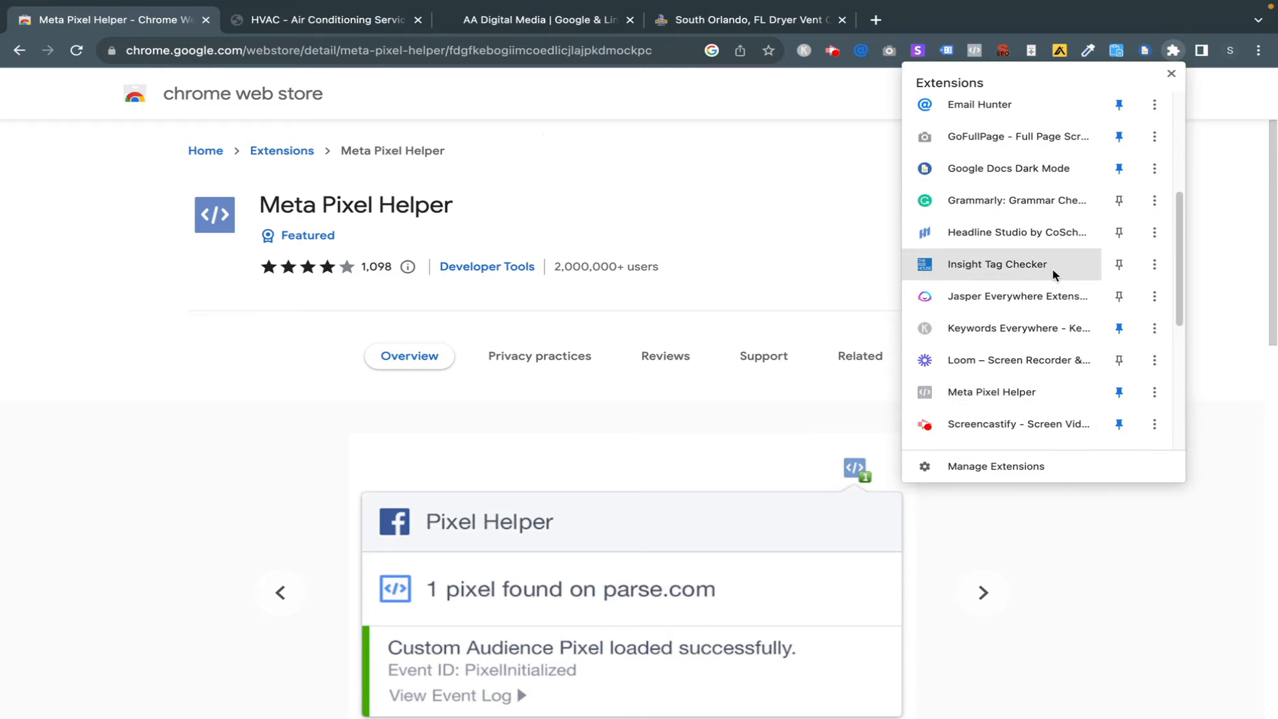
{"action": "left_click", "coordinate": [946, 50]}
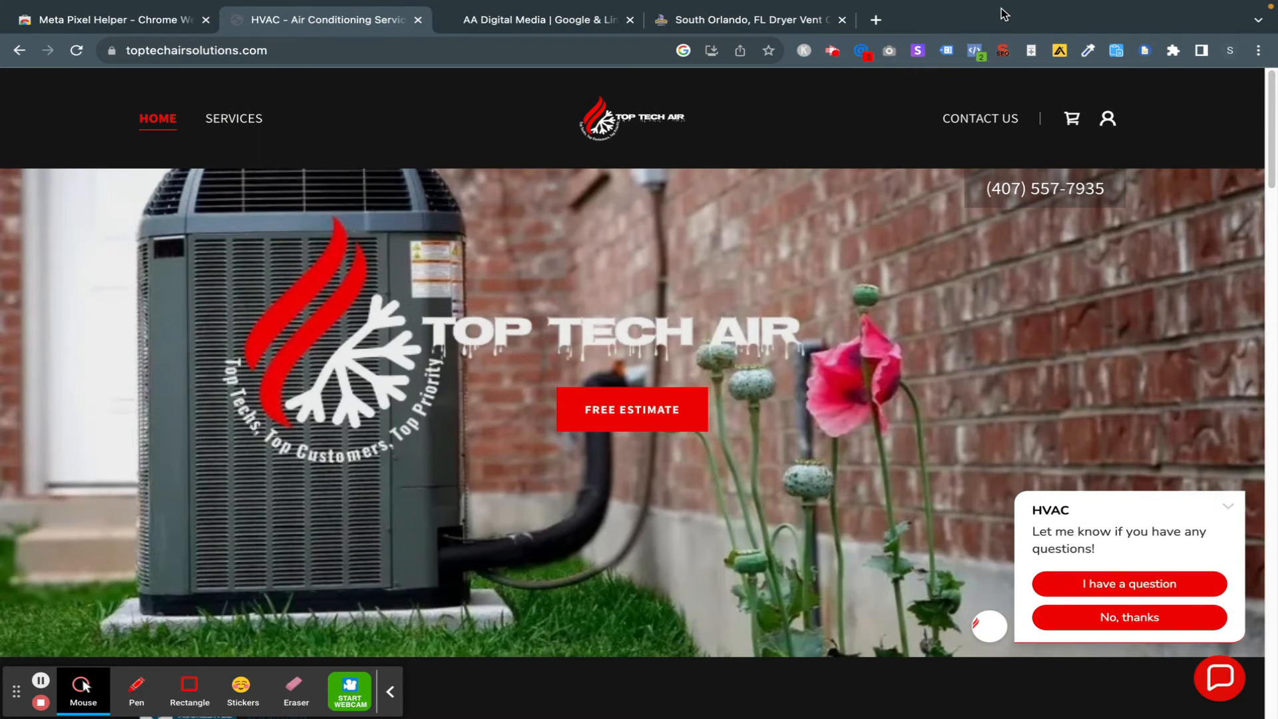
{"action": "mouse_move", "coordinate": [364, 626]}
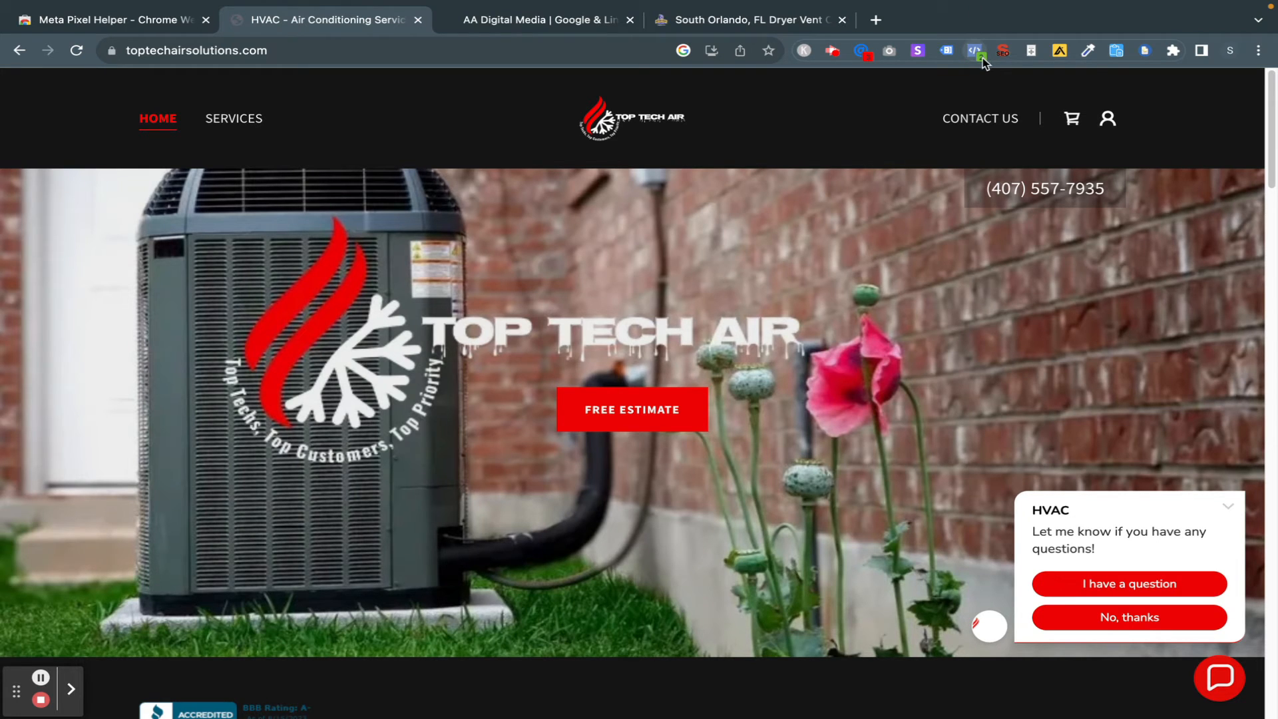
{"action": "mouse_move", "coordinate": [975, 53]}
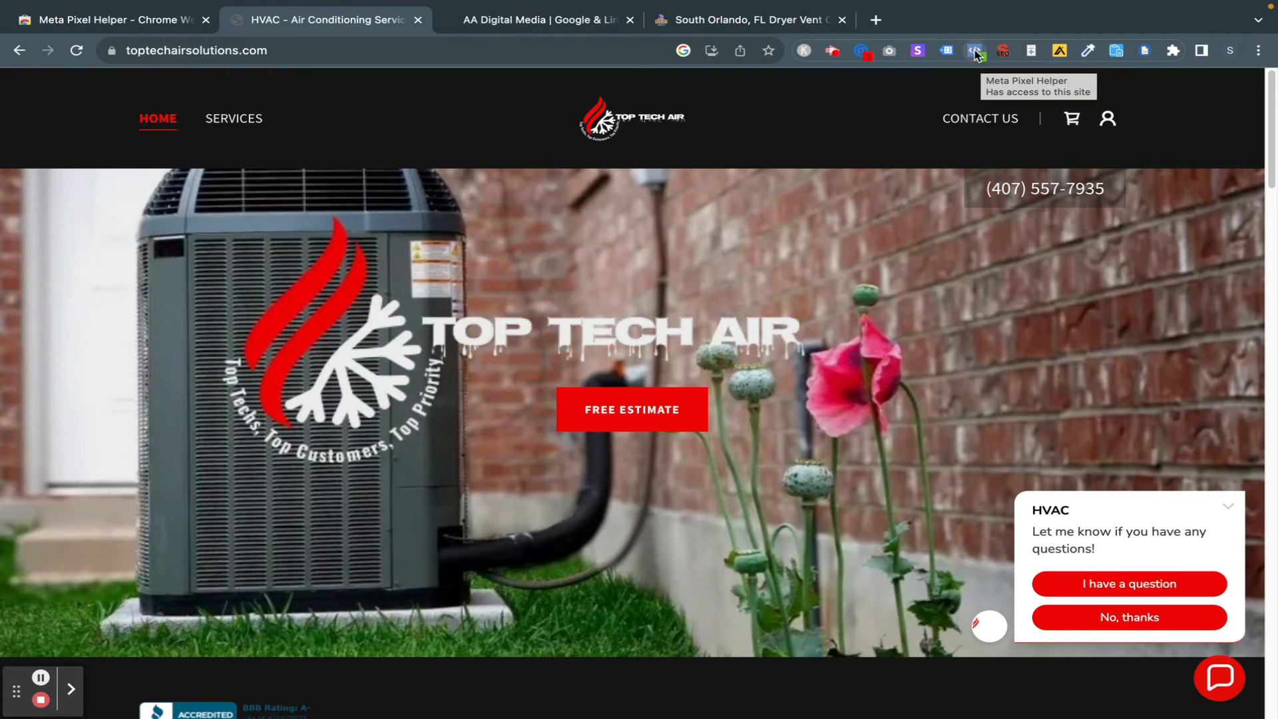
- Run Meta Pixel Helper on the Top Tech Air HVAC site to check for pixels
{"action": "left_click", "coordinate": [975, 51]}
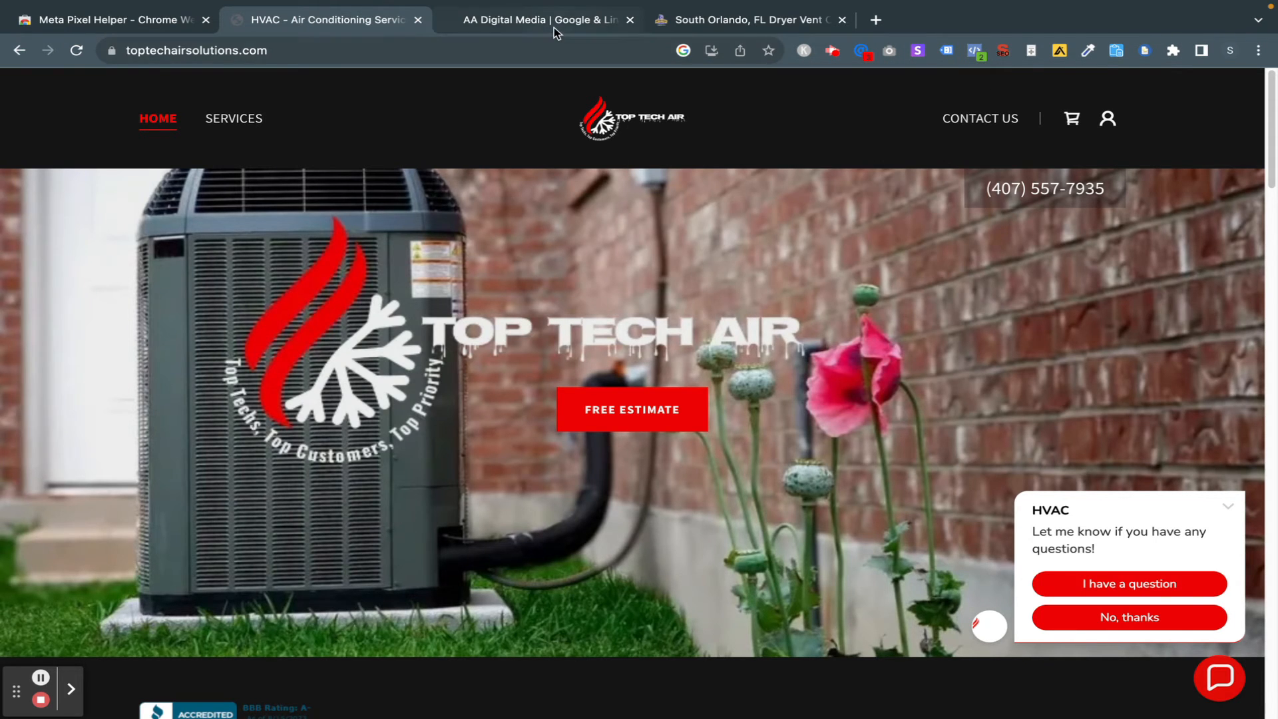
- Show one Meta Pixel with PageView on aadigitalmedia.com after a reload, then move to Dryer Vent Wizard
{"action": "left_click", "coordinate": [540, 20]}
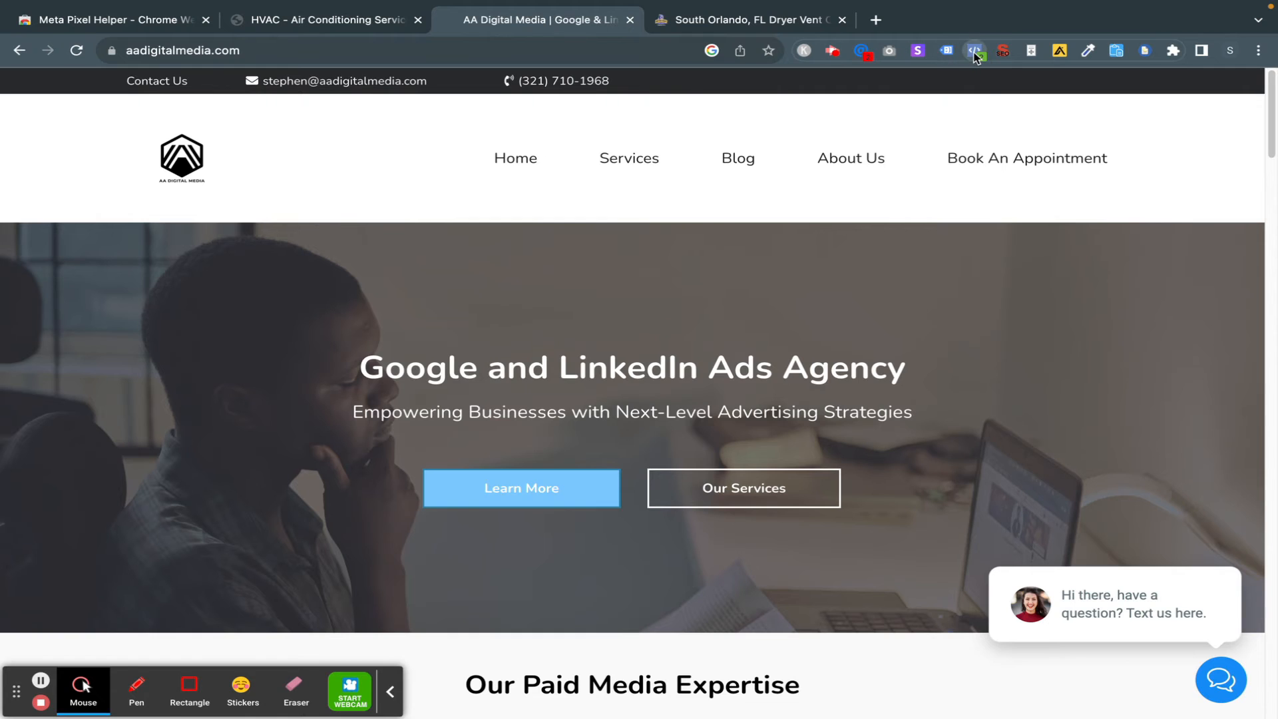
{"action": "left_click", "coordinate": [975, 50]}
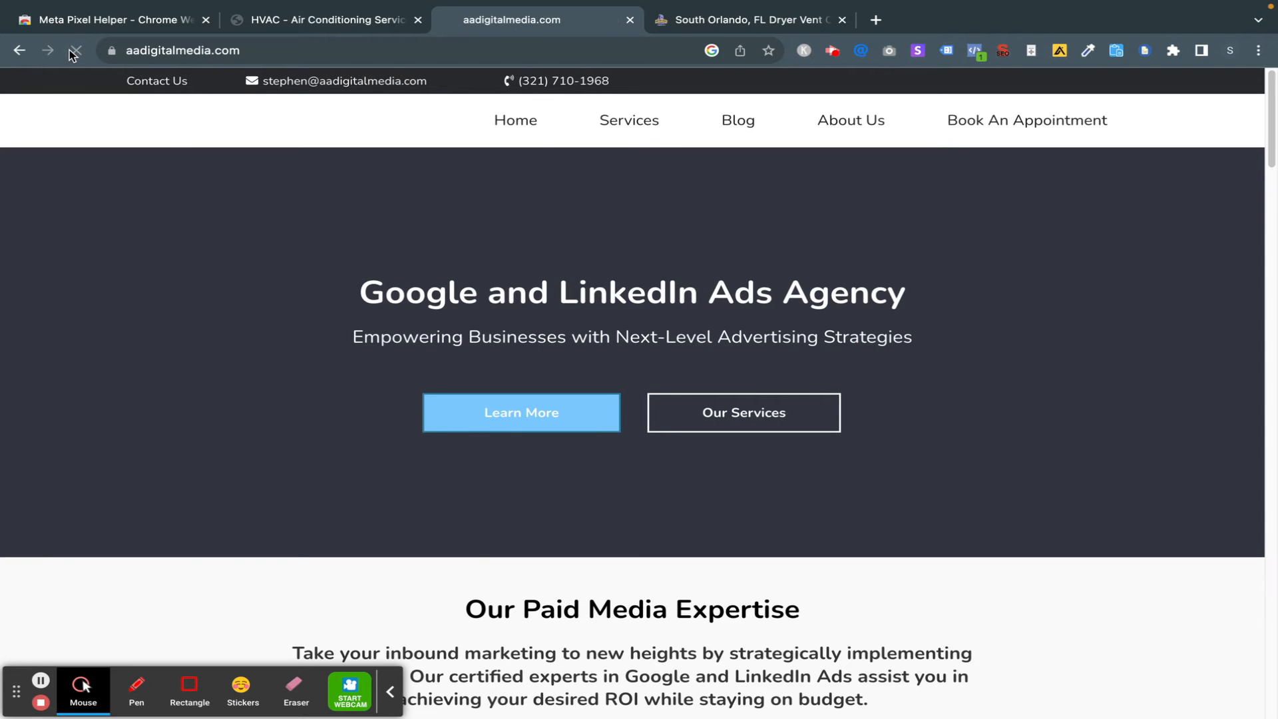
{"action": "left_click", "coordinate": [74, 49]}
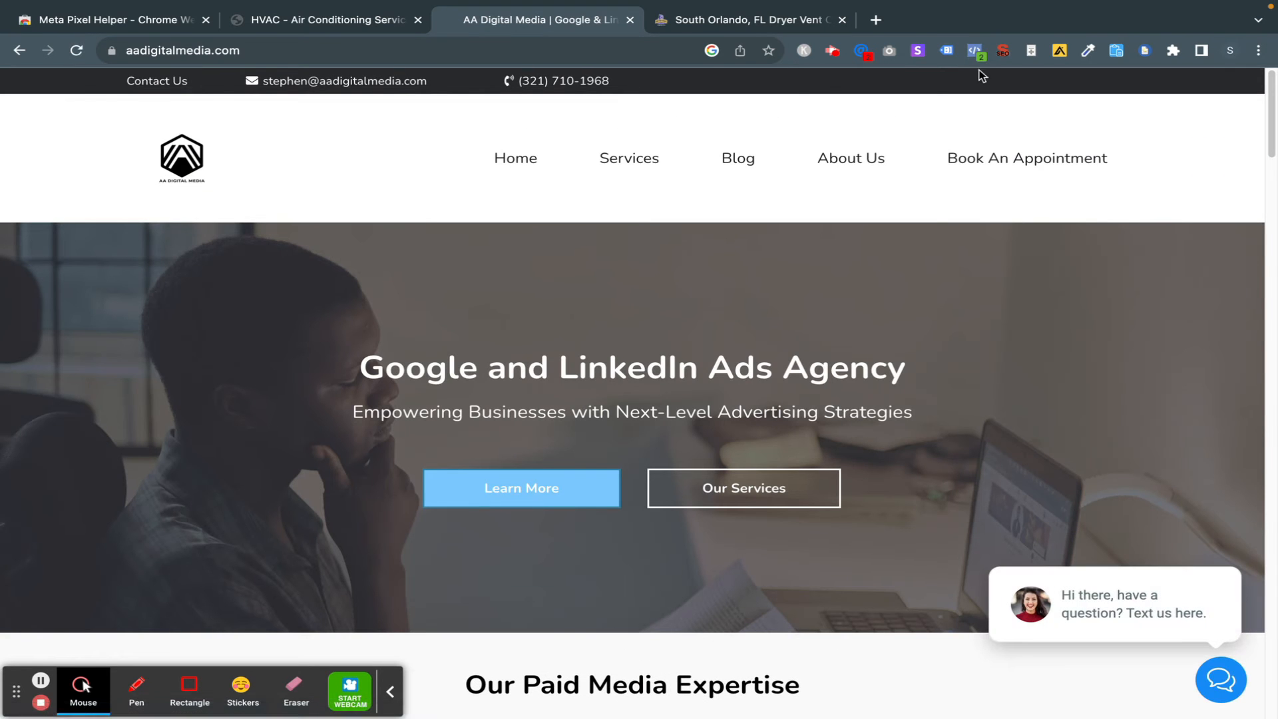
{"action": "left_click", "coordinate": [975, 50]}
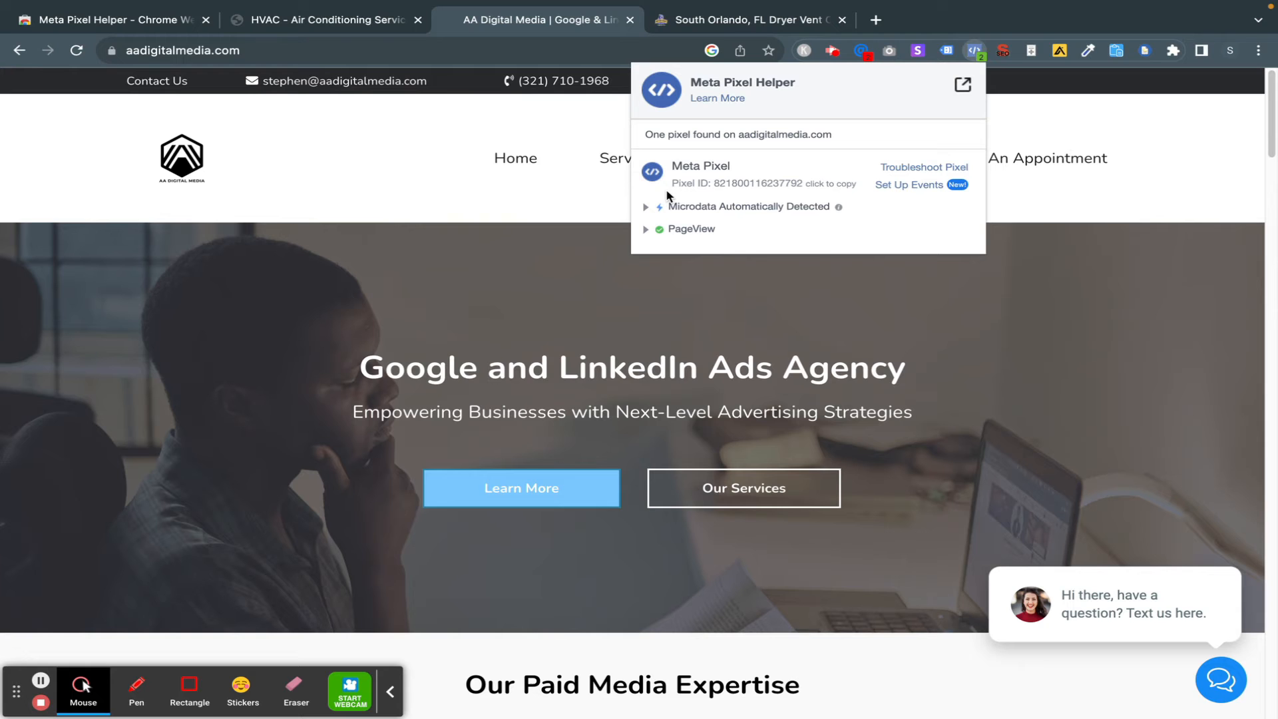
{"action": "left_click", "coordinate": [747, 20]}
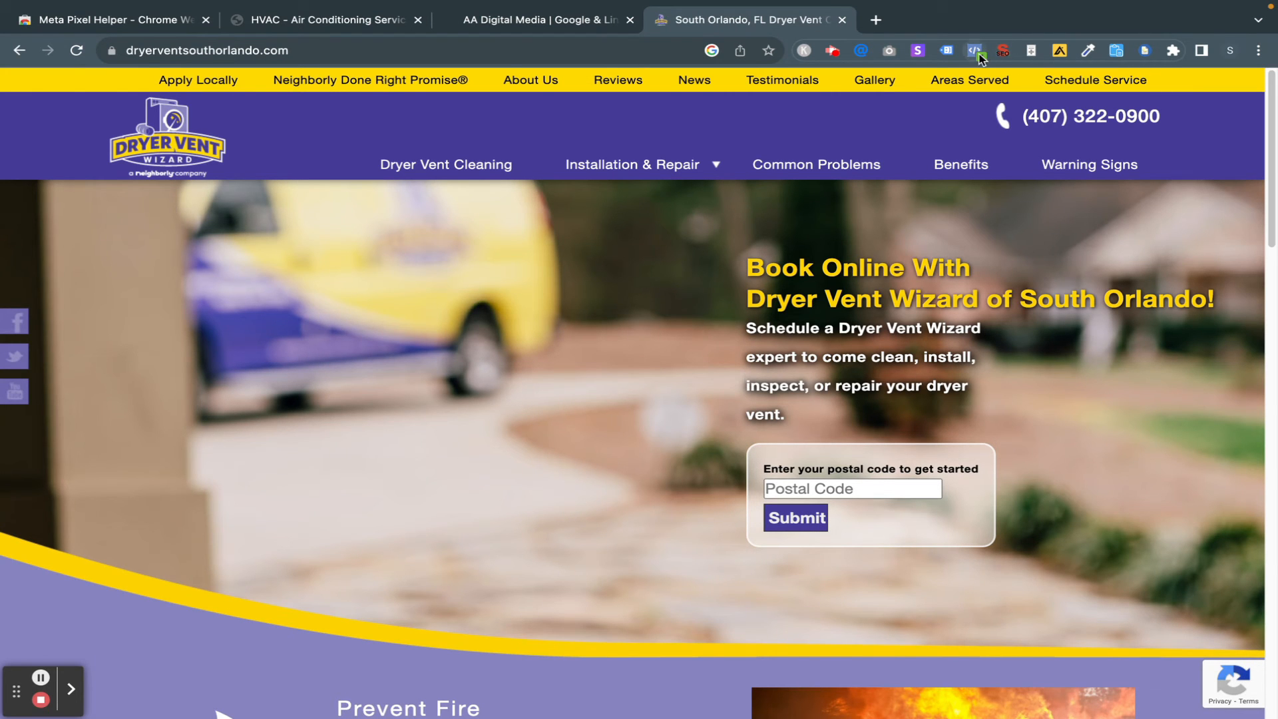
- Check dryerventsouthorlando.com with Pixel Helper and reload so its three pixels load
{"action": "left_click", "coordinate": [974, 50]}
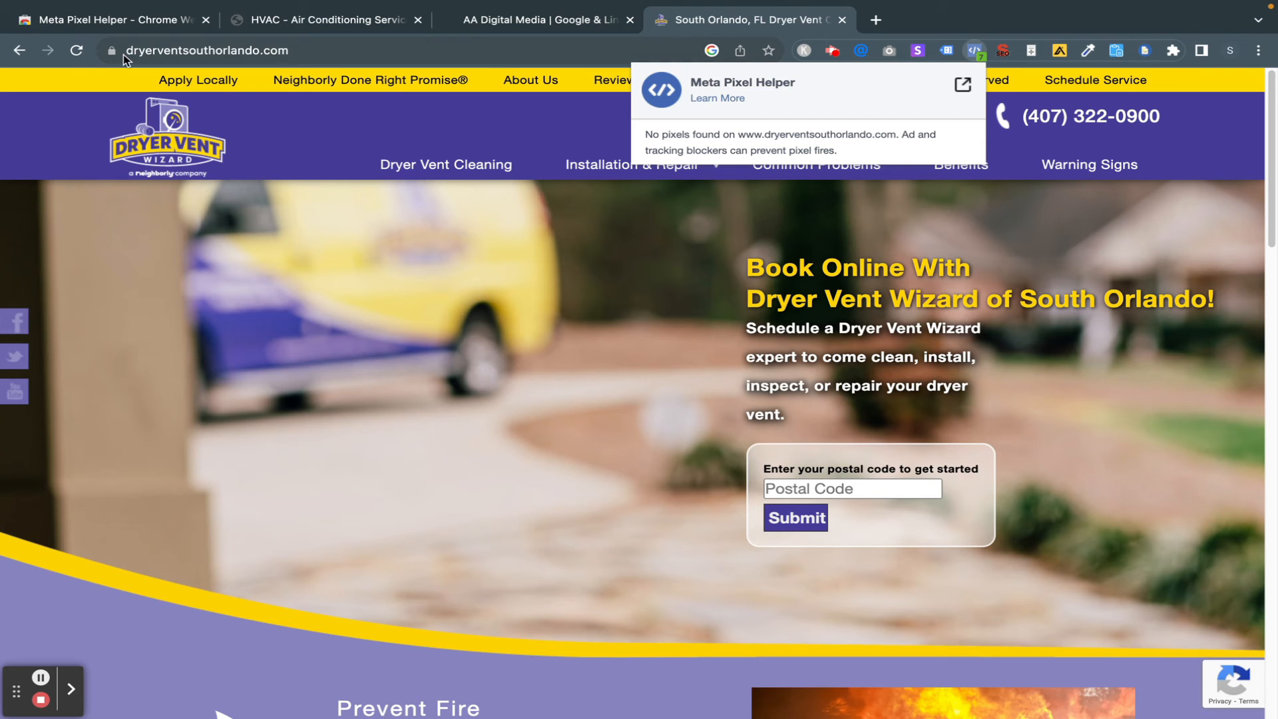
{"action": "left_click", "coordinate": [78, 50]}
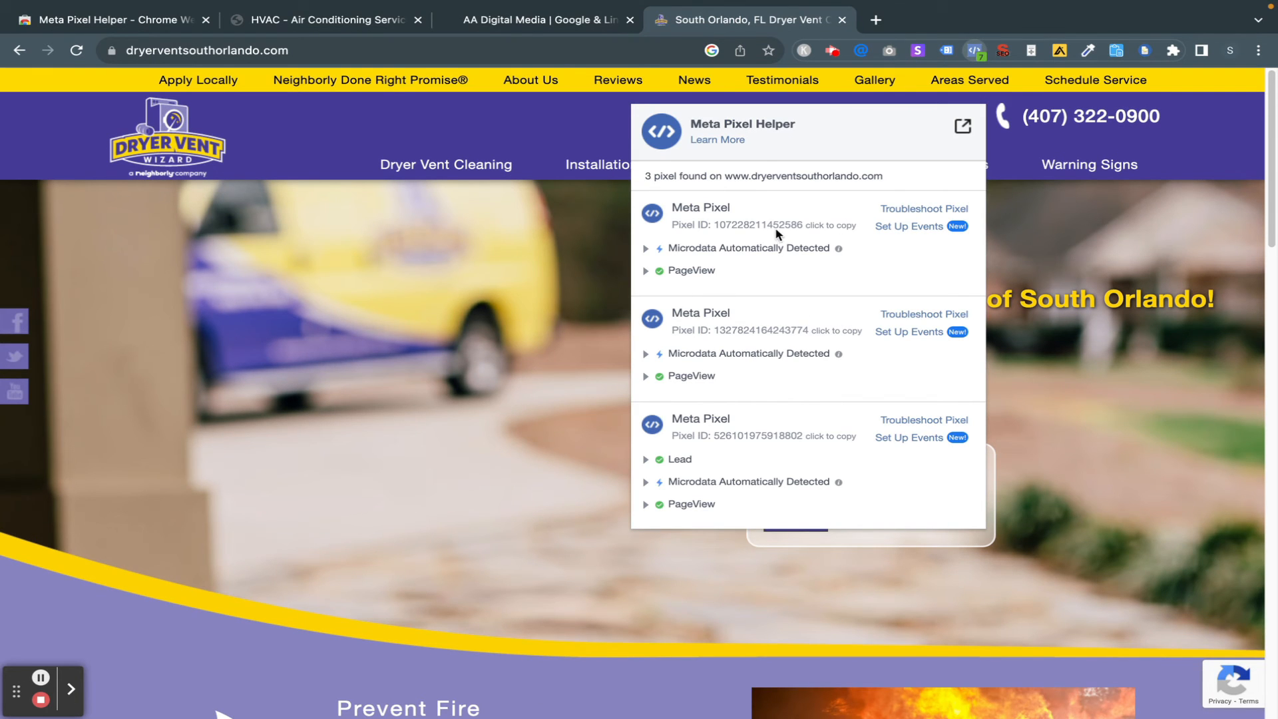
{"action": "mouse_move", "coordinate": [779, 235]}
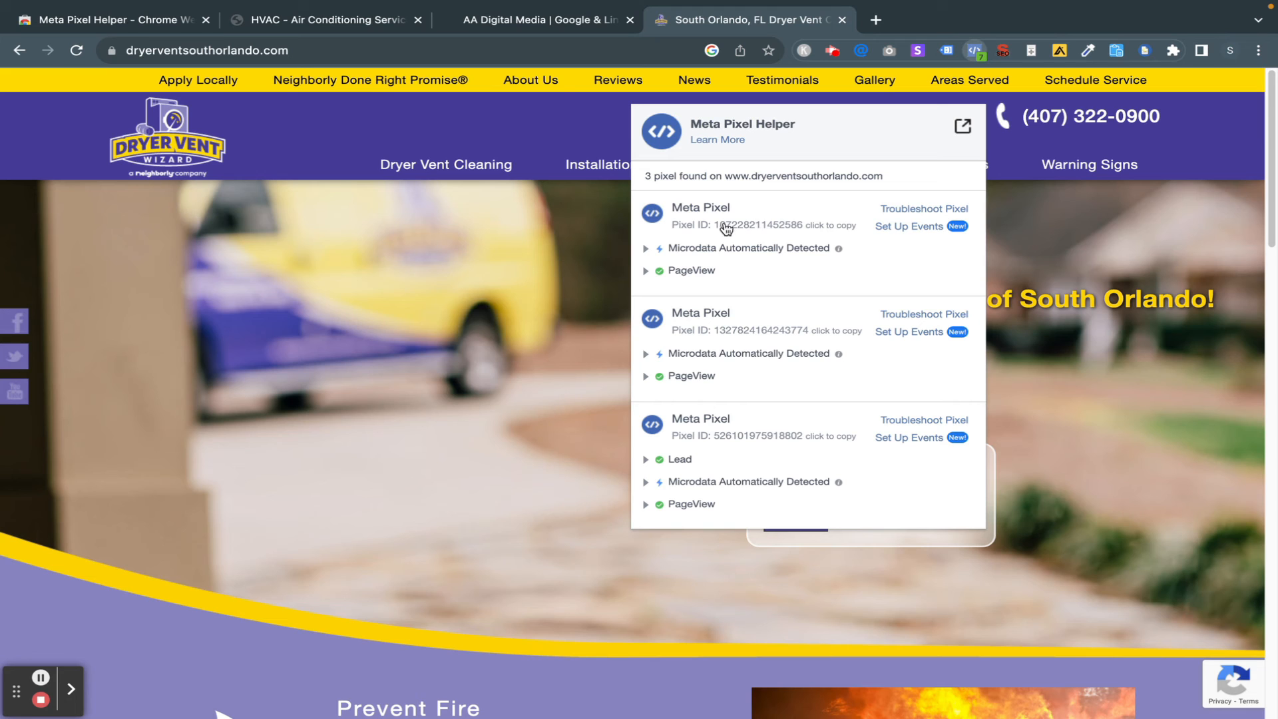
{"action": "mouse_move", "coordinate": [724, 337]}
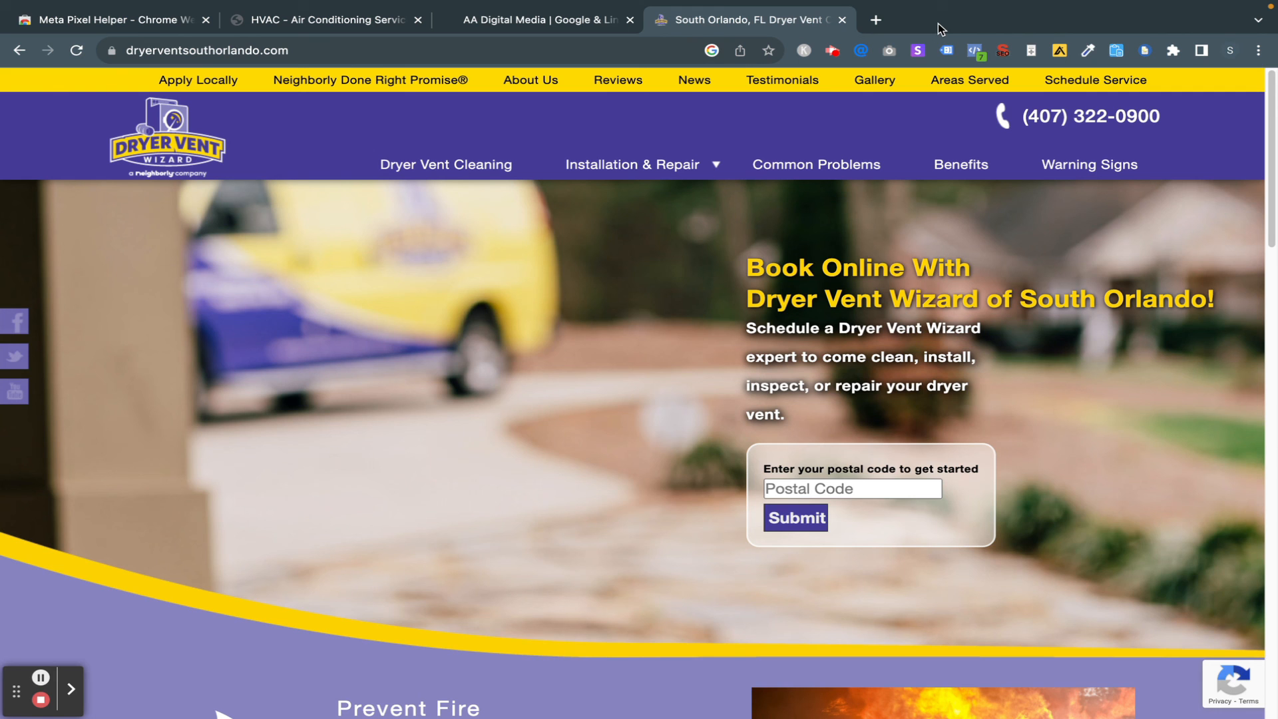
{"action": "left_click", "coordinate": [972, 51]}
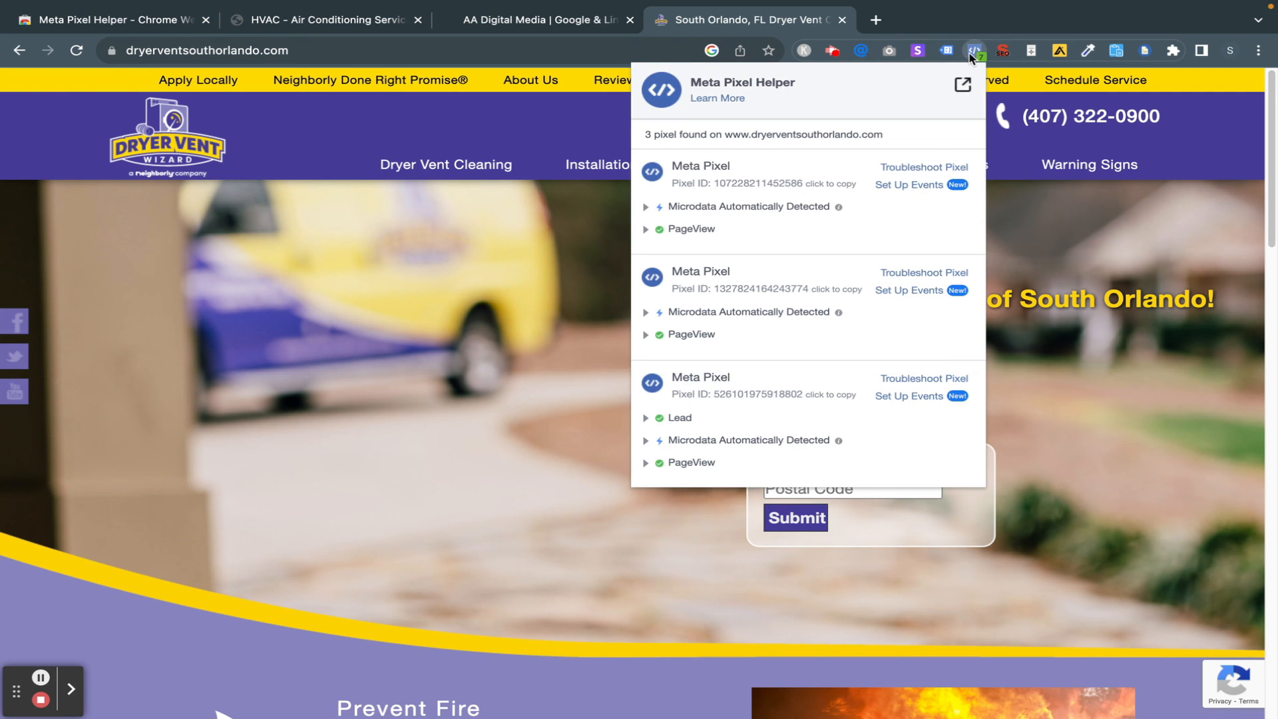